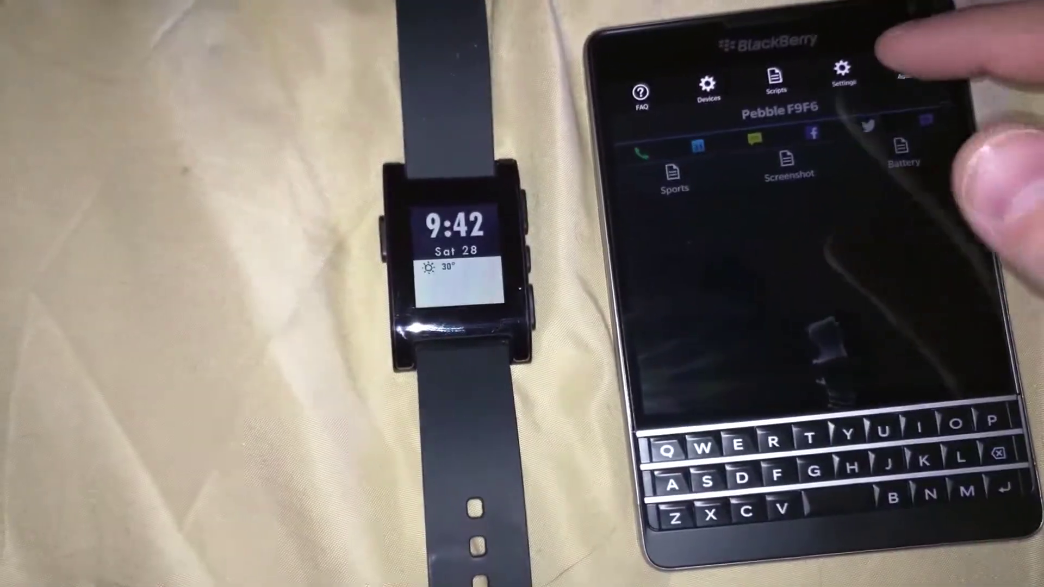
click(843, 73)
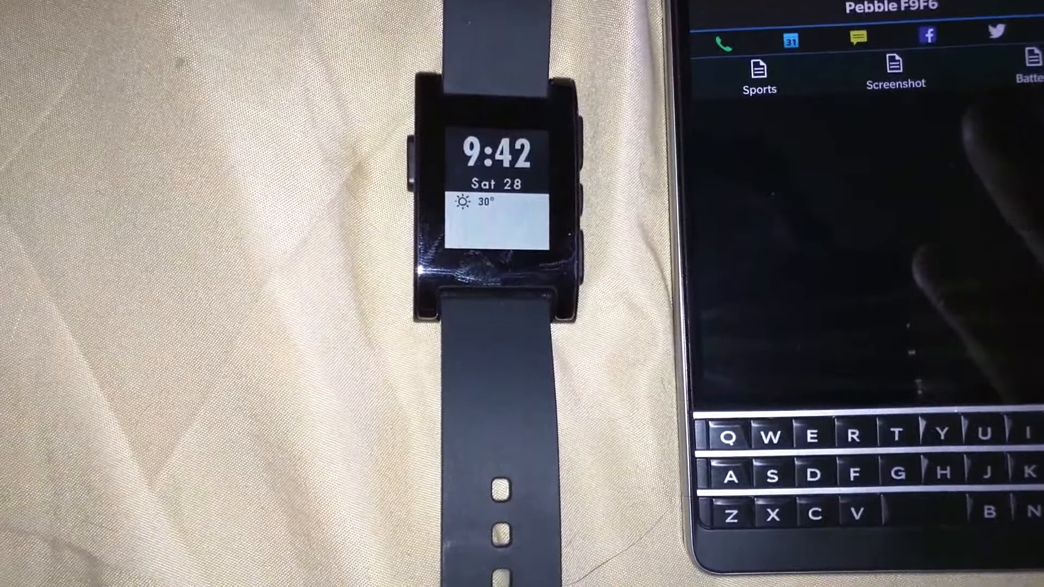
scroll(down, 3)
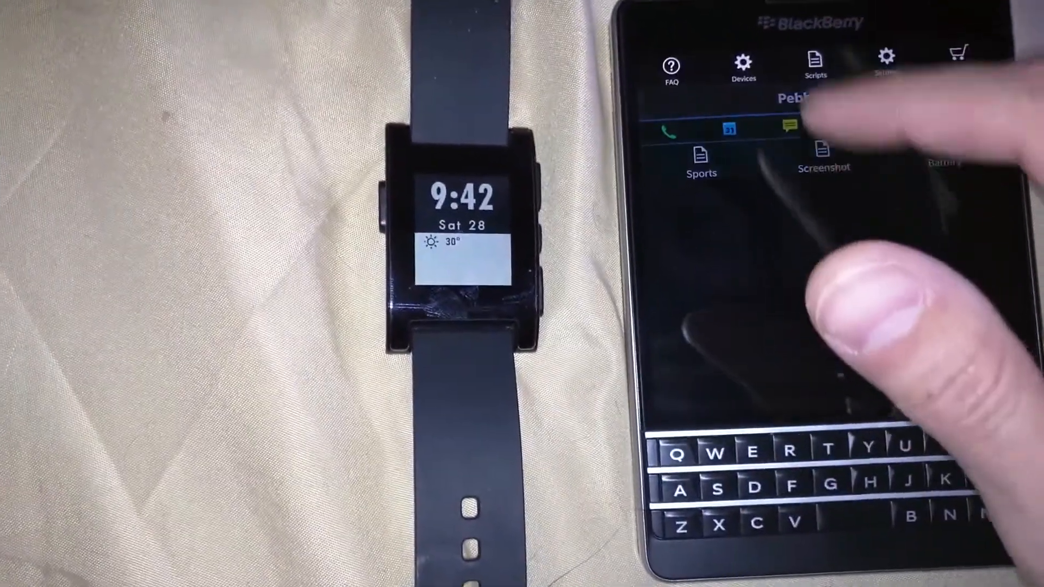
click(744, 63)
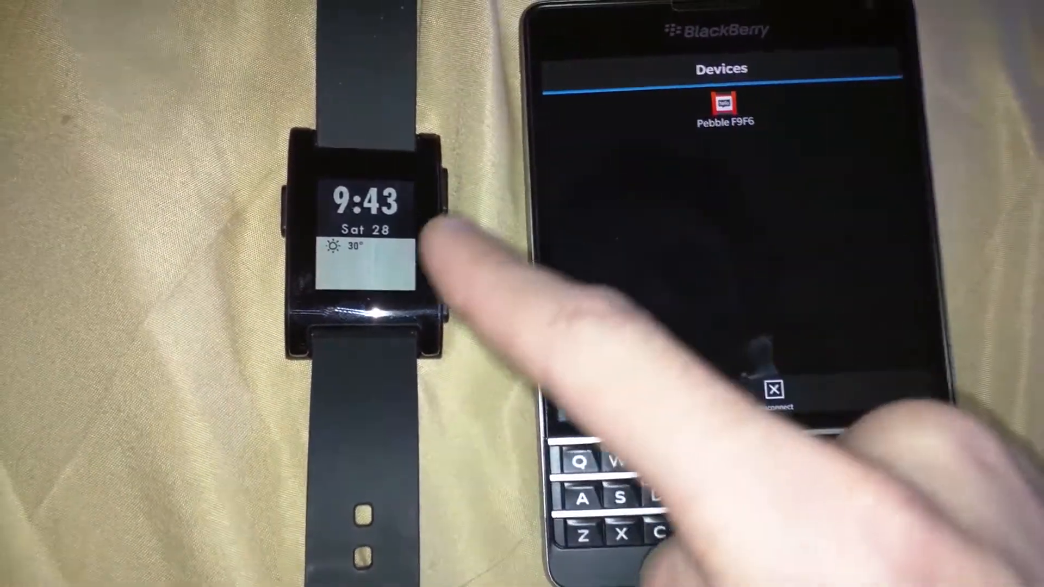
click(722, 113)
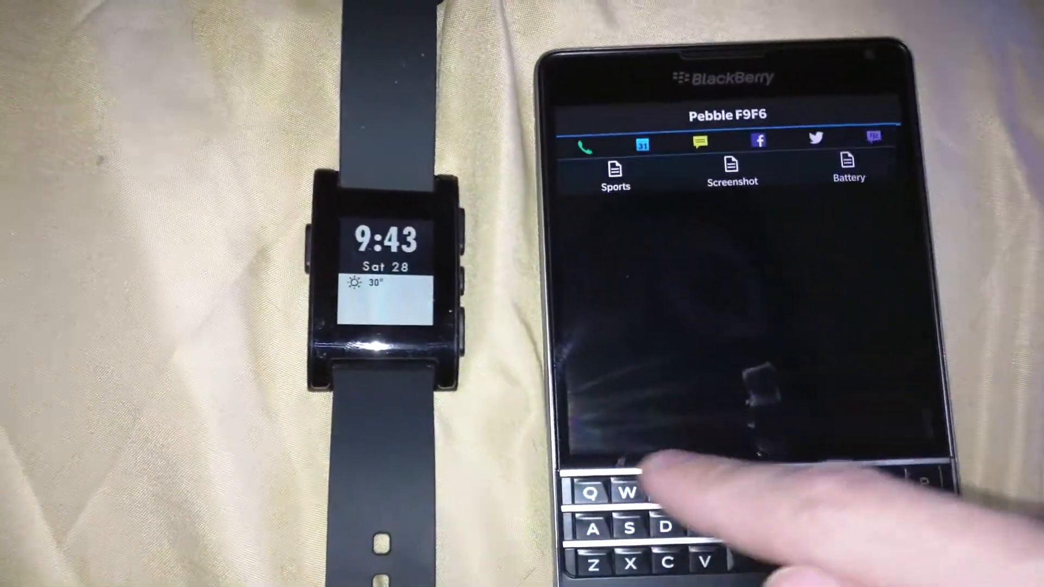